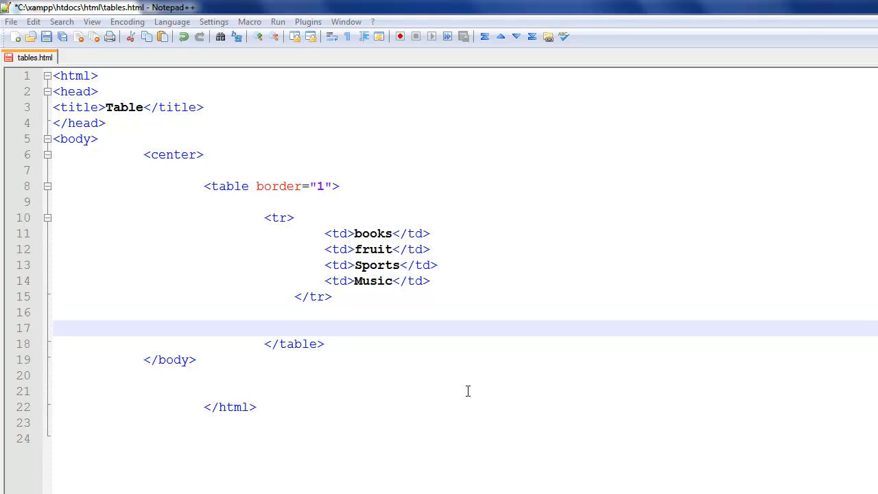
mouse_move(483, 395)
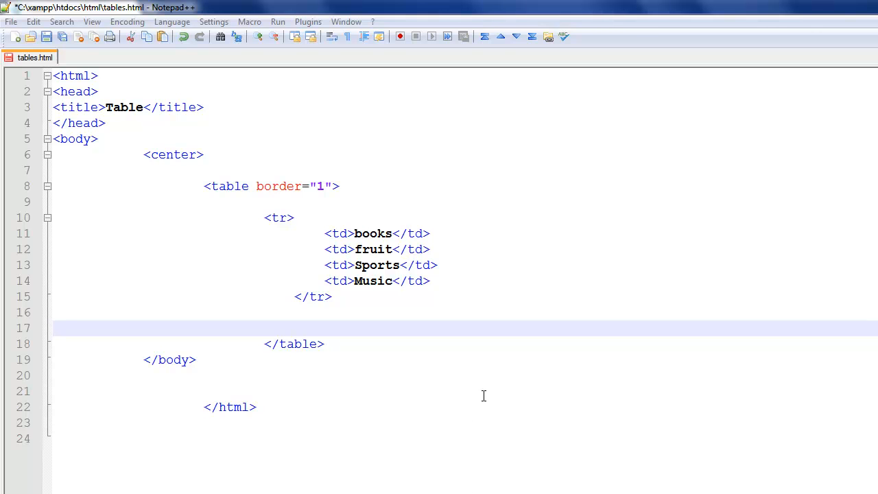
mouse_move(481, 373)
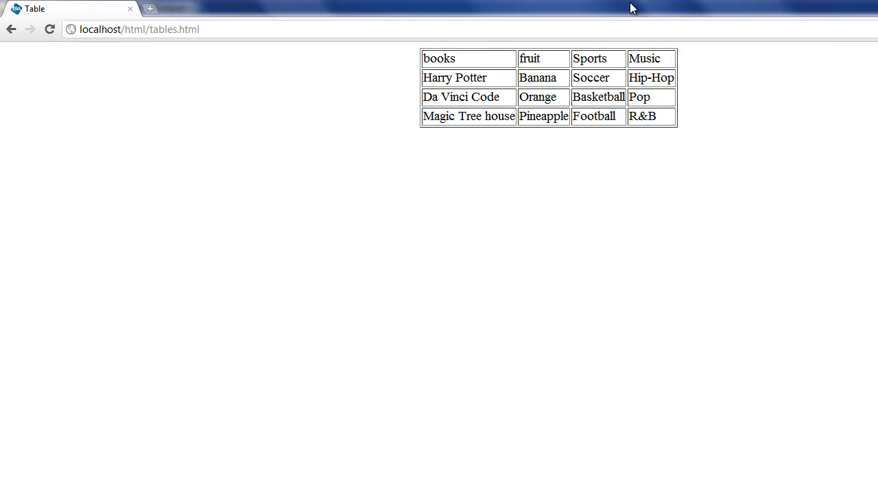
mouse_move(788, 95)
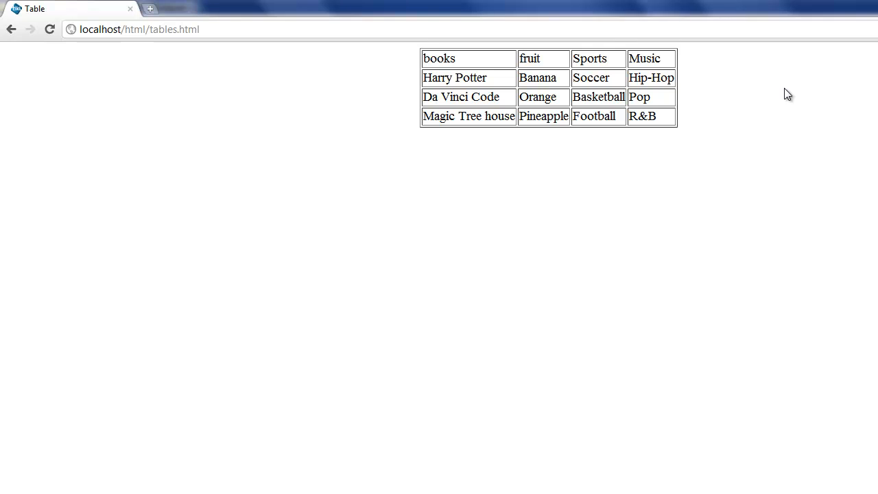
mouse_move(529, 58)
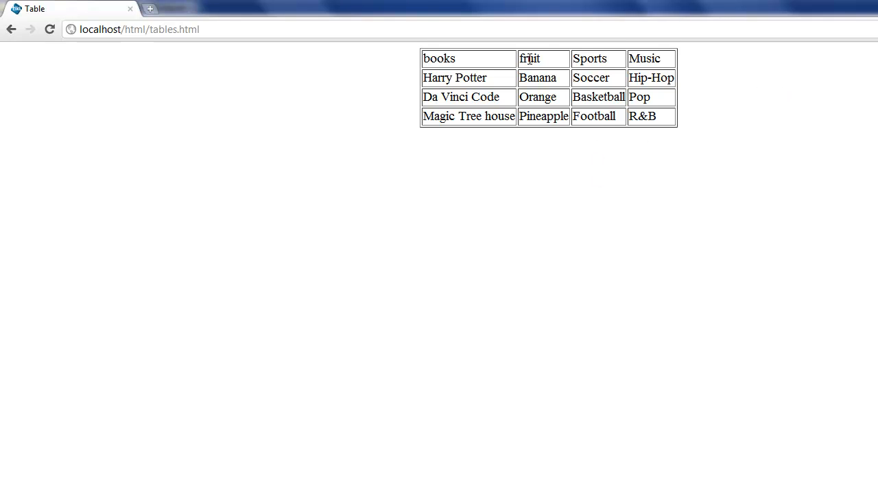
- Select the word 'books' in the first row of the rendered table
double_click(439, 58)
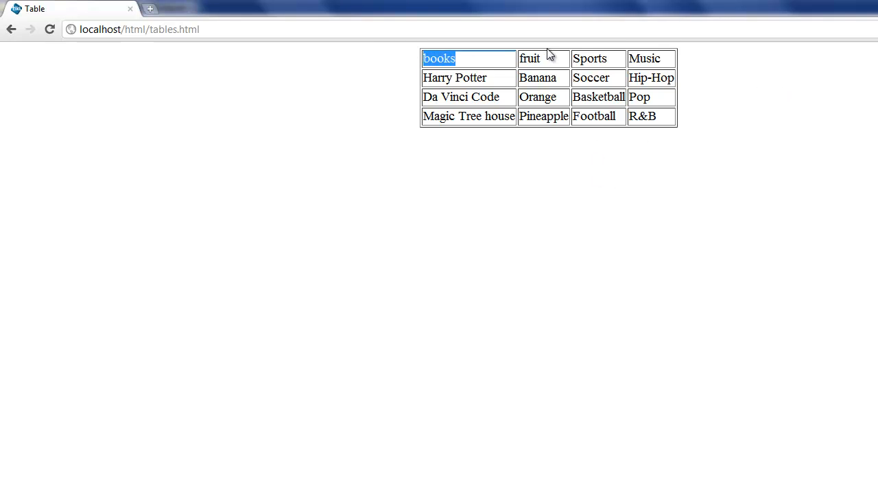
mouse_move(483, 173)
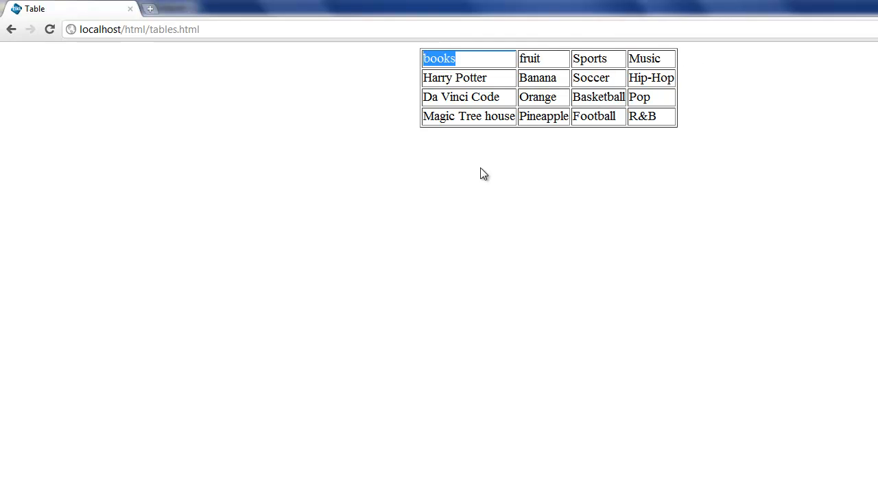
mouse_move(467, 60)
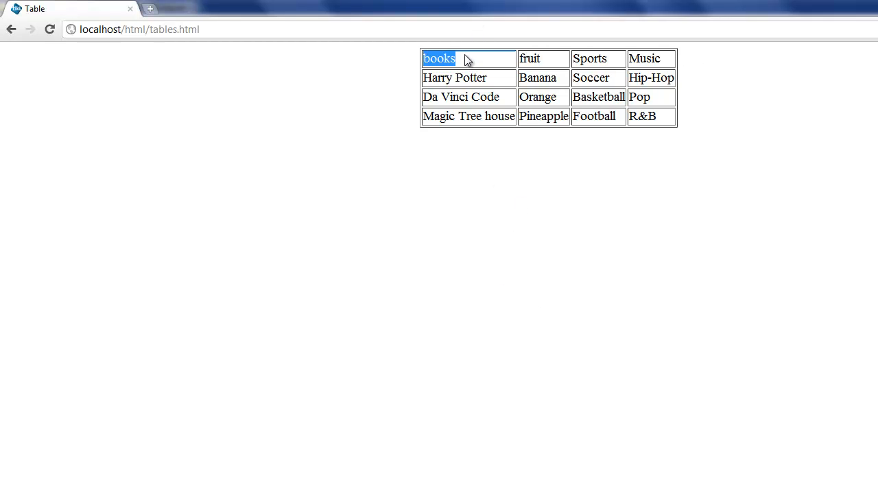
mouse_move(557, 6)
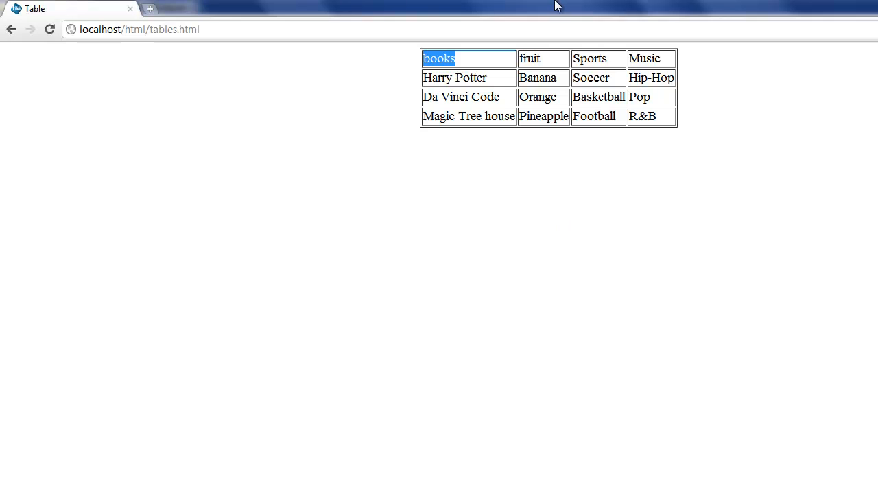
mouse_move(696, 36)
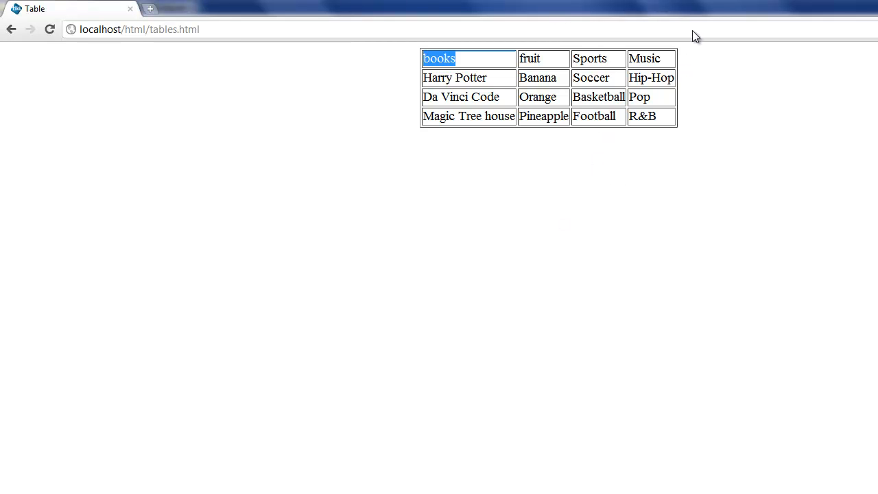
mouse_move(686, 83)
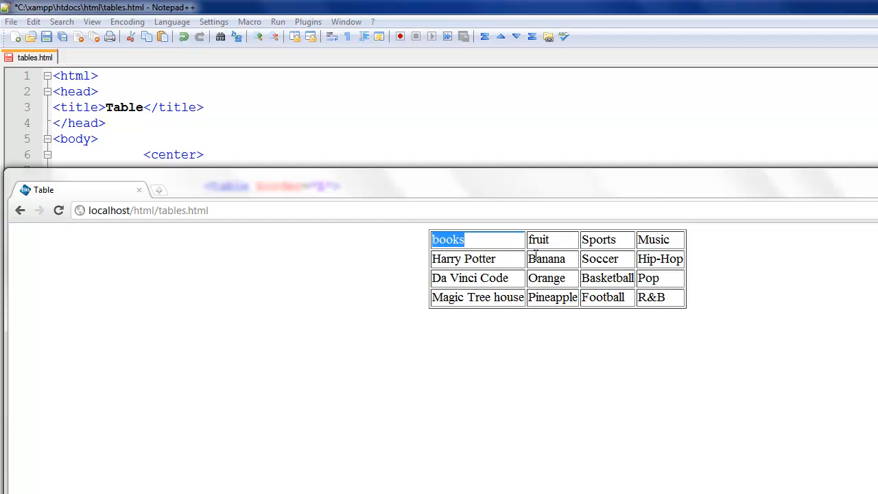
mouse_move(505, 236)
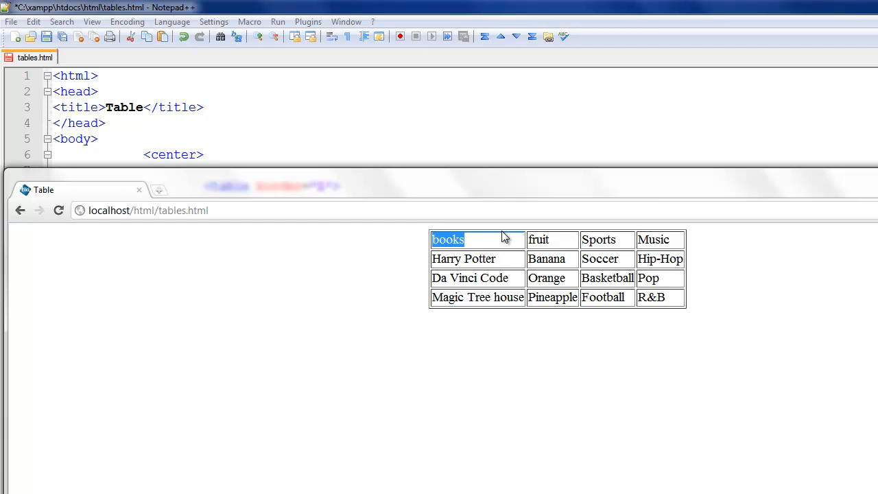
mouse_move(549, 190)
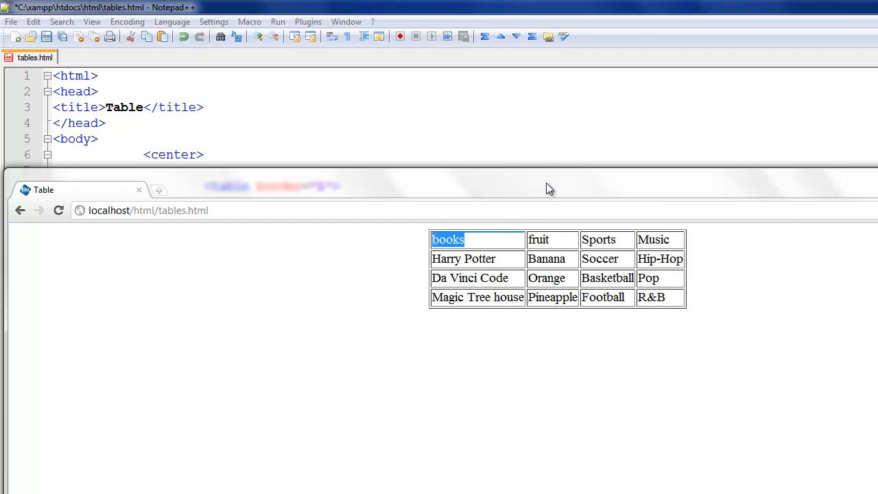
mouse_move(667, 123)
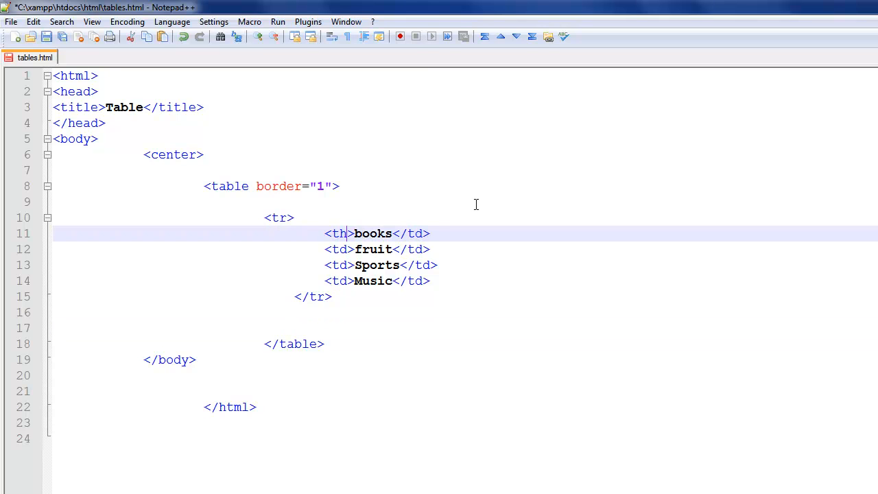
- Replace every td with th across all opened documents via the Replace dialog
key(ctrl+f)
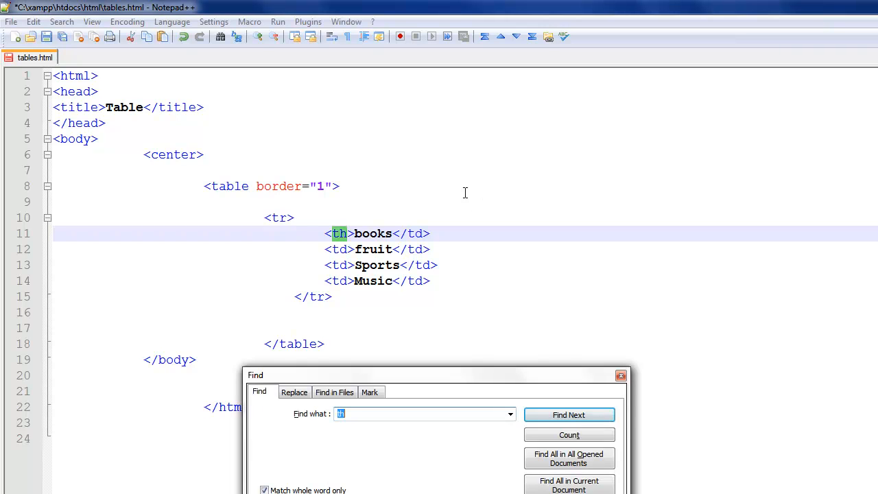
click(293, 393)
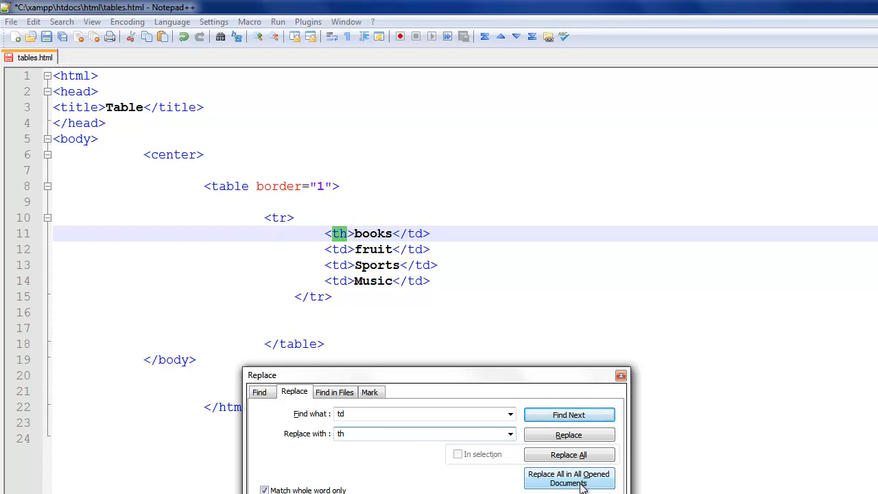
click(568, 477)
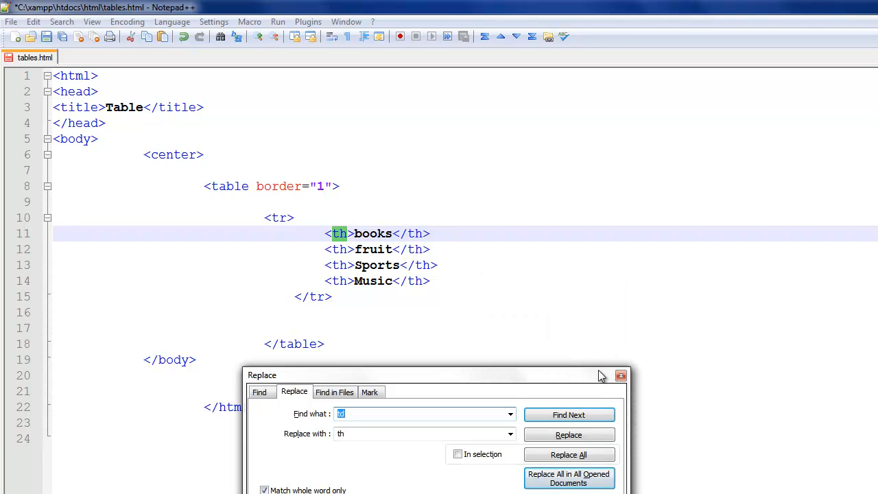
click(620, 376)
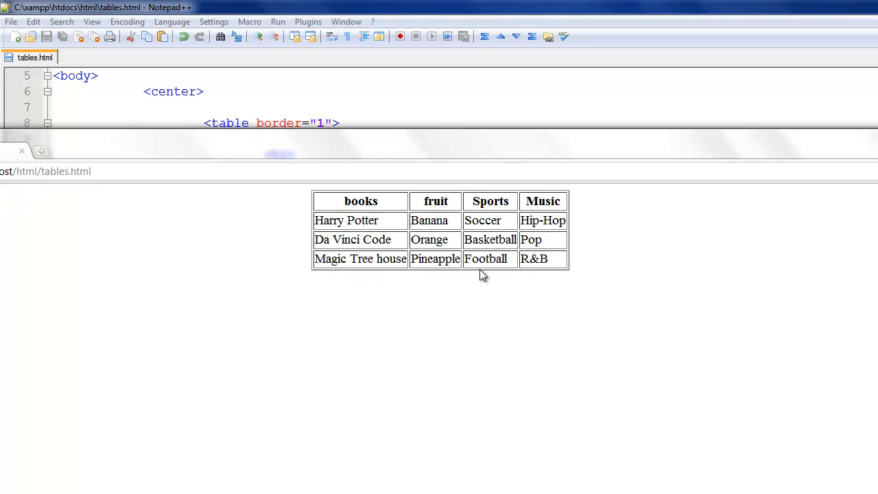
mouse_move(332, 206)
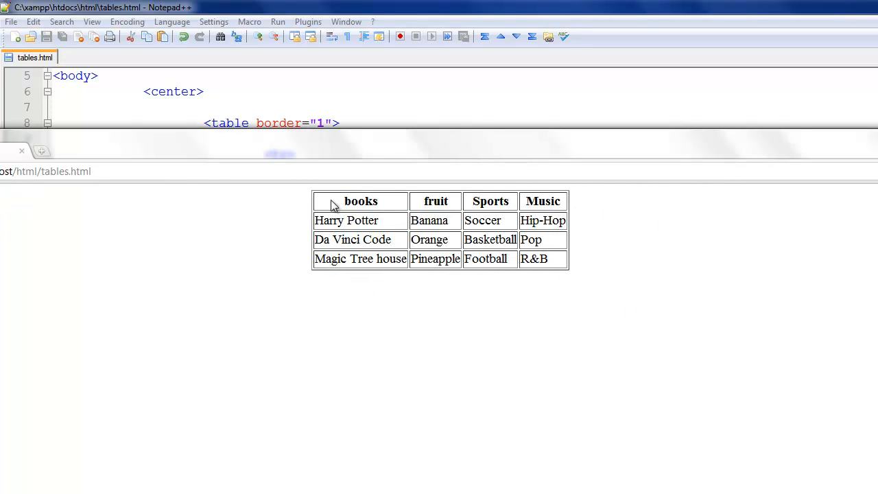
mouse_move(426, 209)
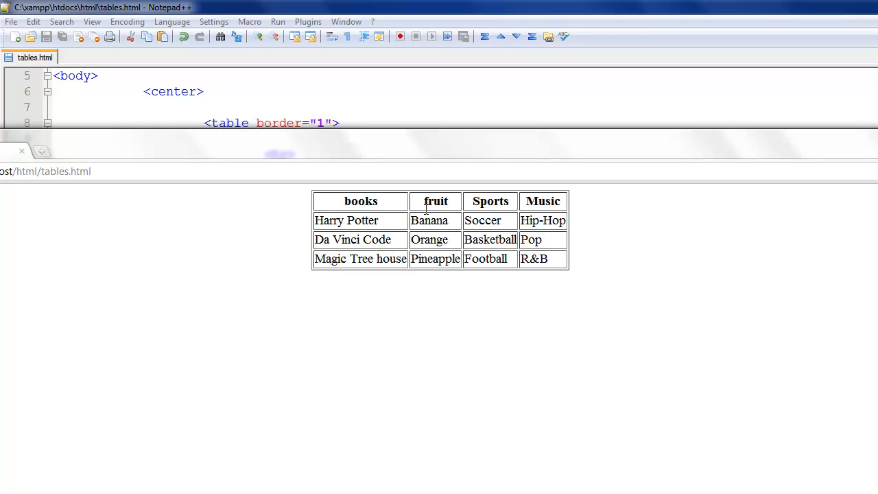
mouse_move(373, 266)
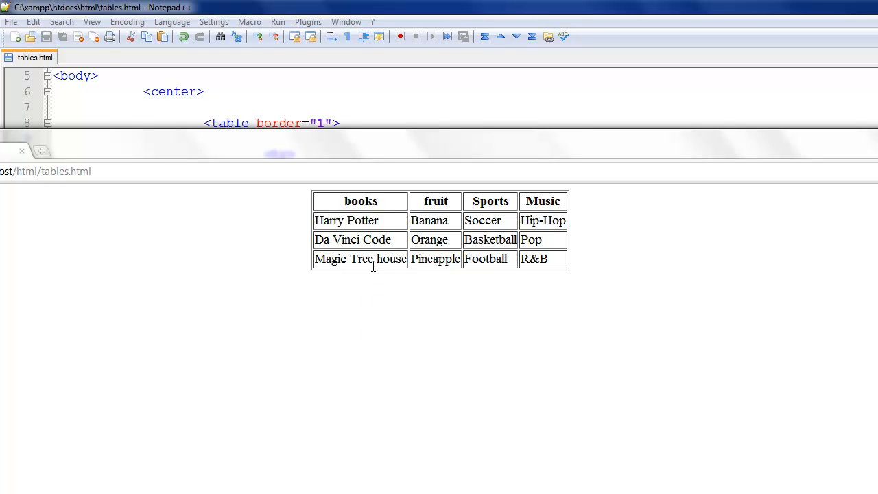
mouse_move(510, 241)
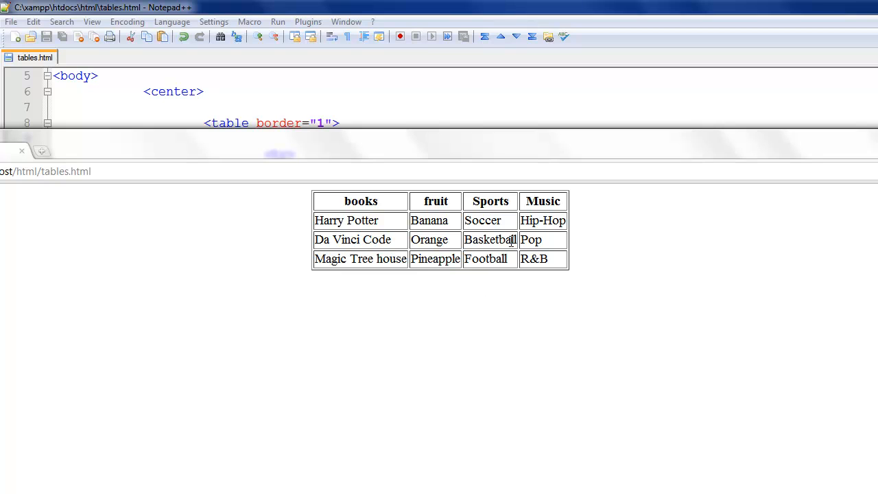
mouse_move(569, 373)
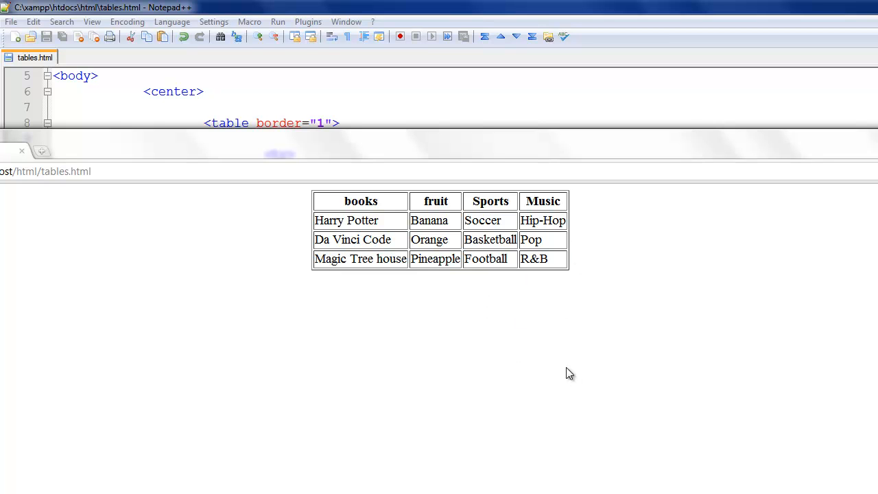
mouse_move(444, 157)
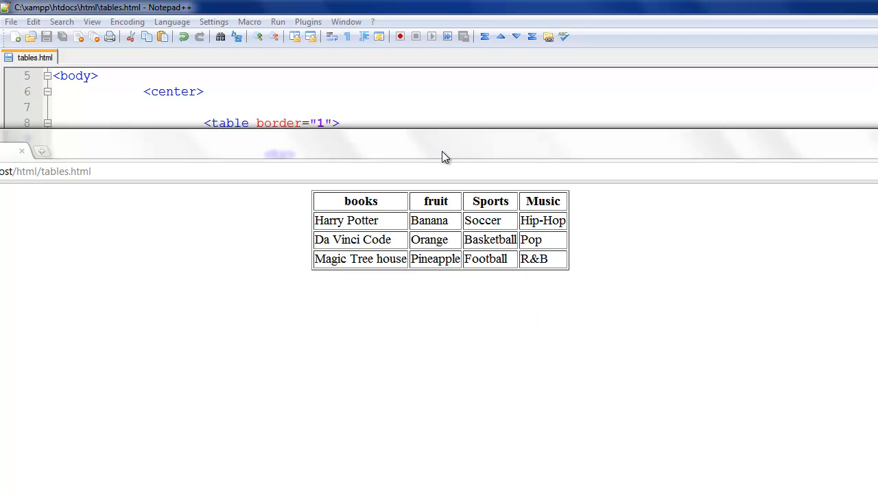
mouse_move(460, 163)
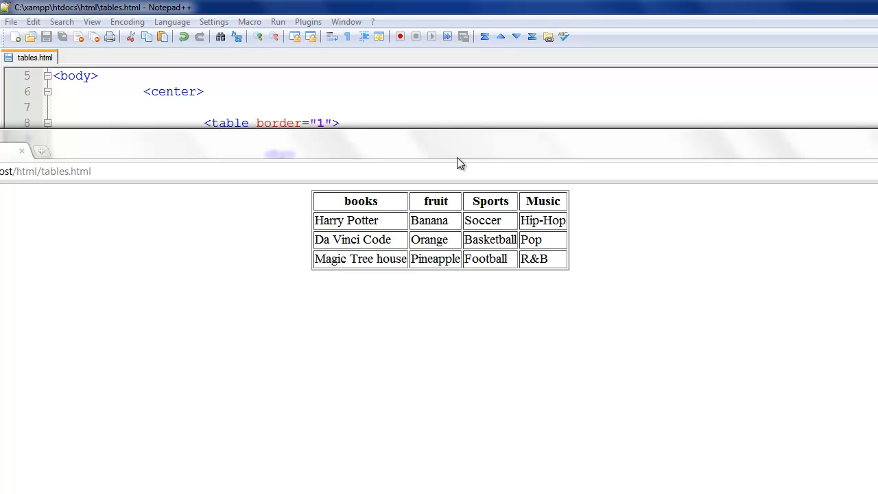
mouse_move(398, 174)
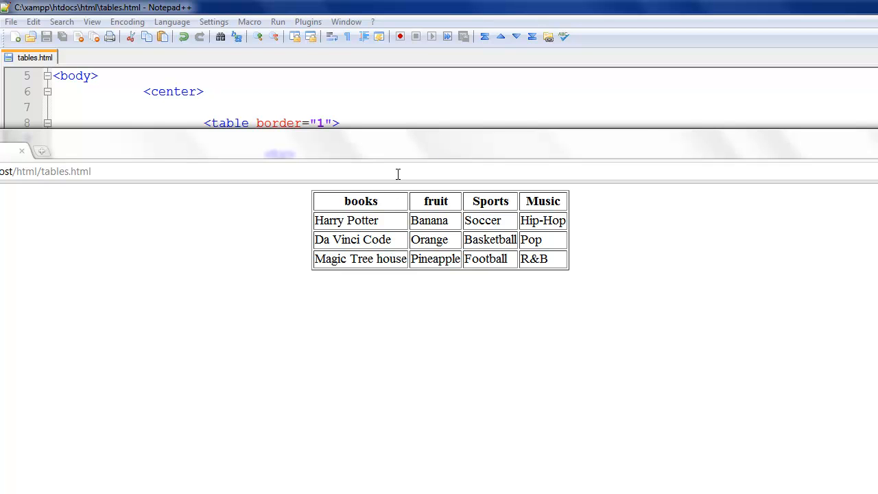